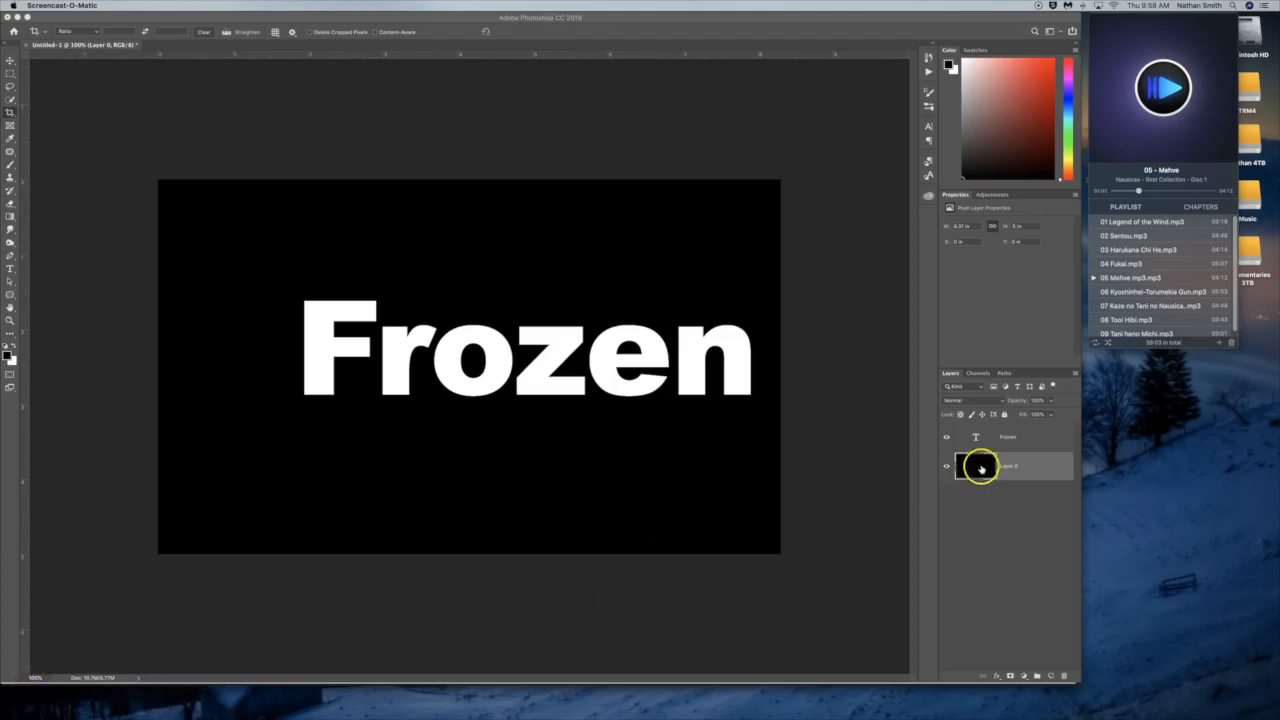
- Toggle the Frozen text layer's visibility off and on, then select the Frozen layer
click(1008, 436)
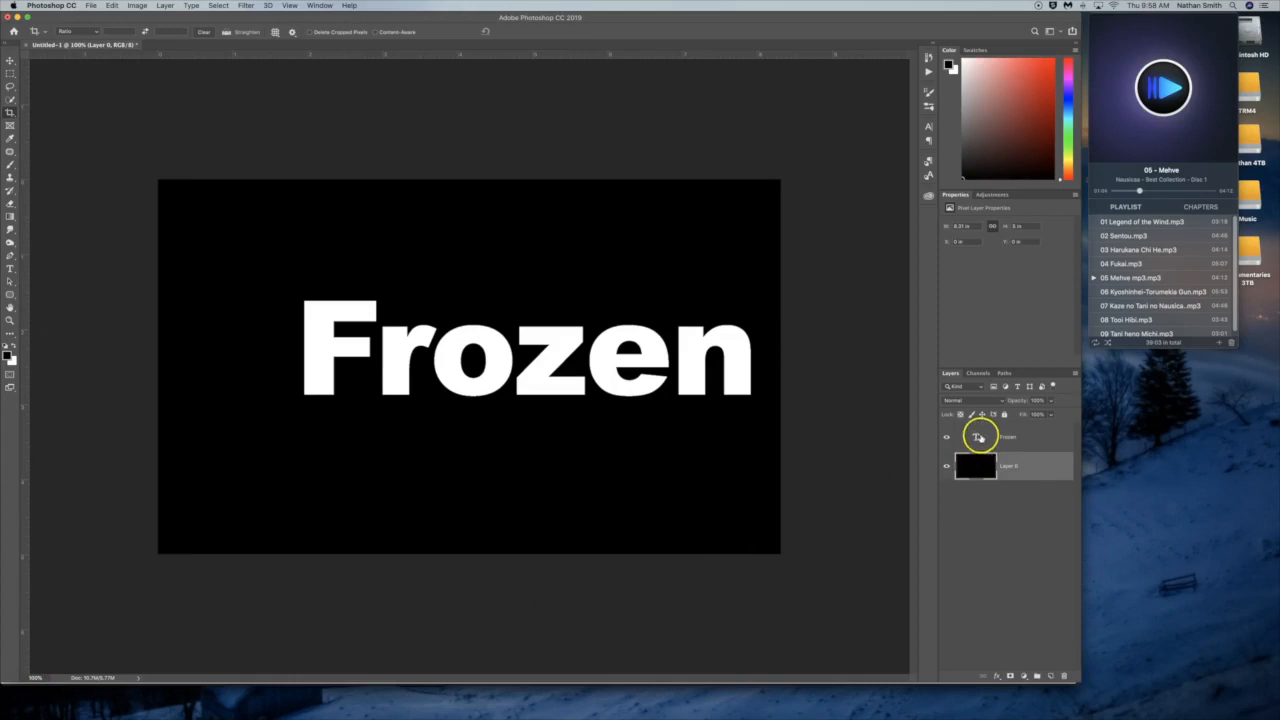
click(946, 437)
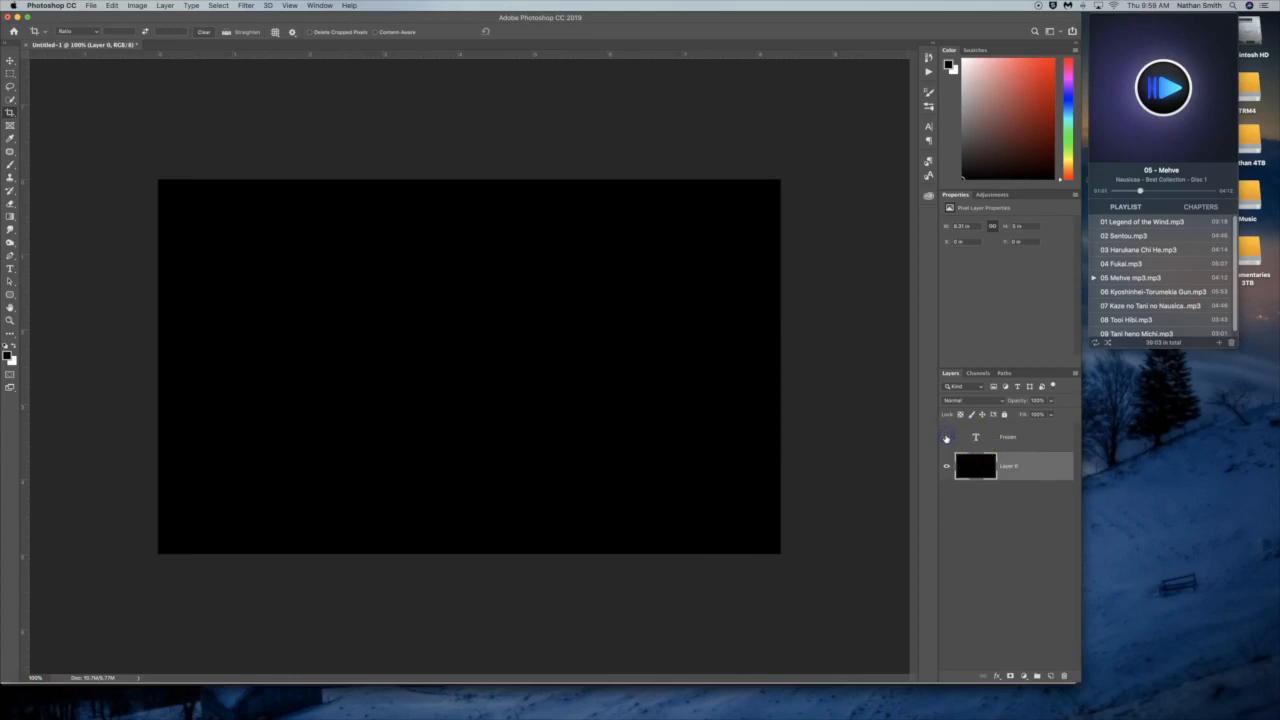
click(946, 437)
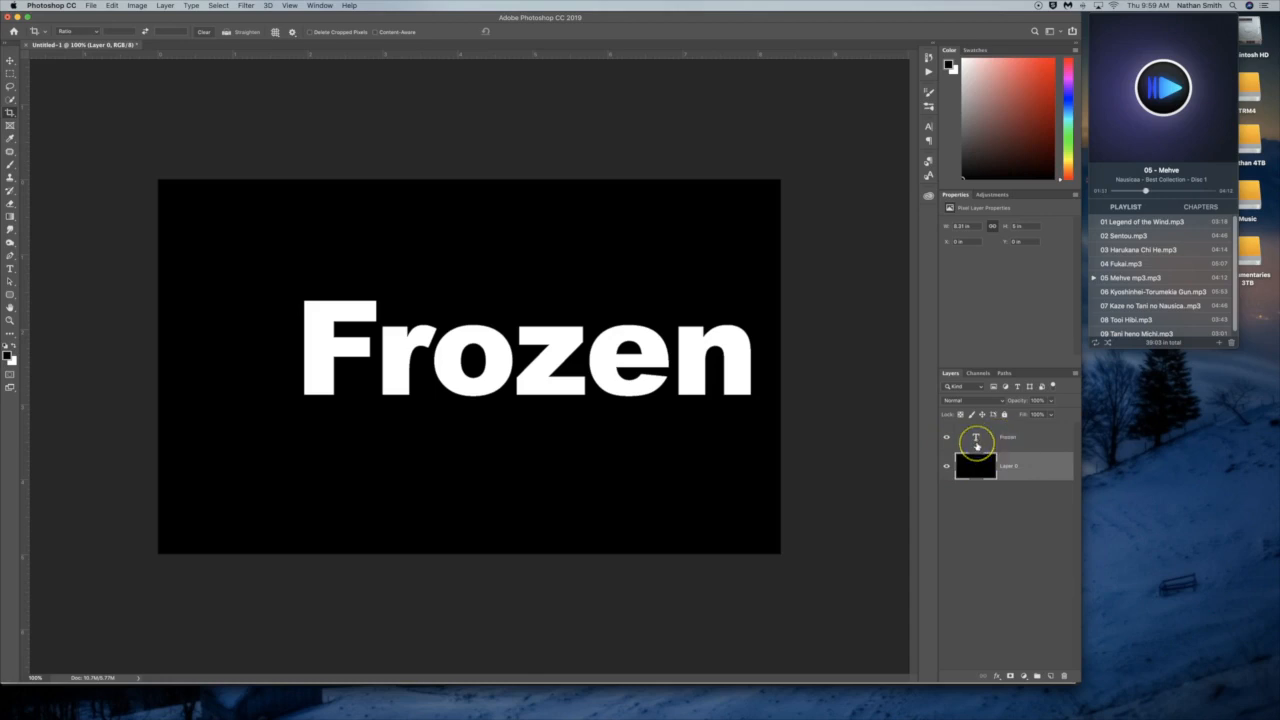
click(976, 437)
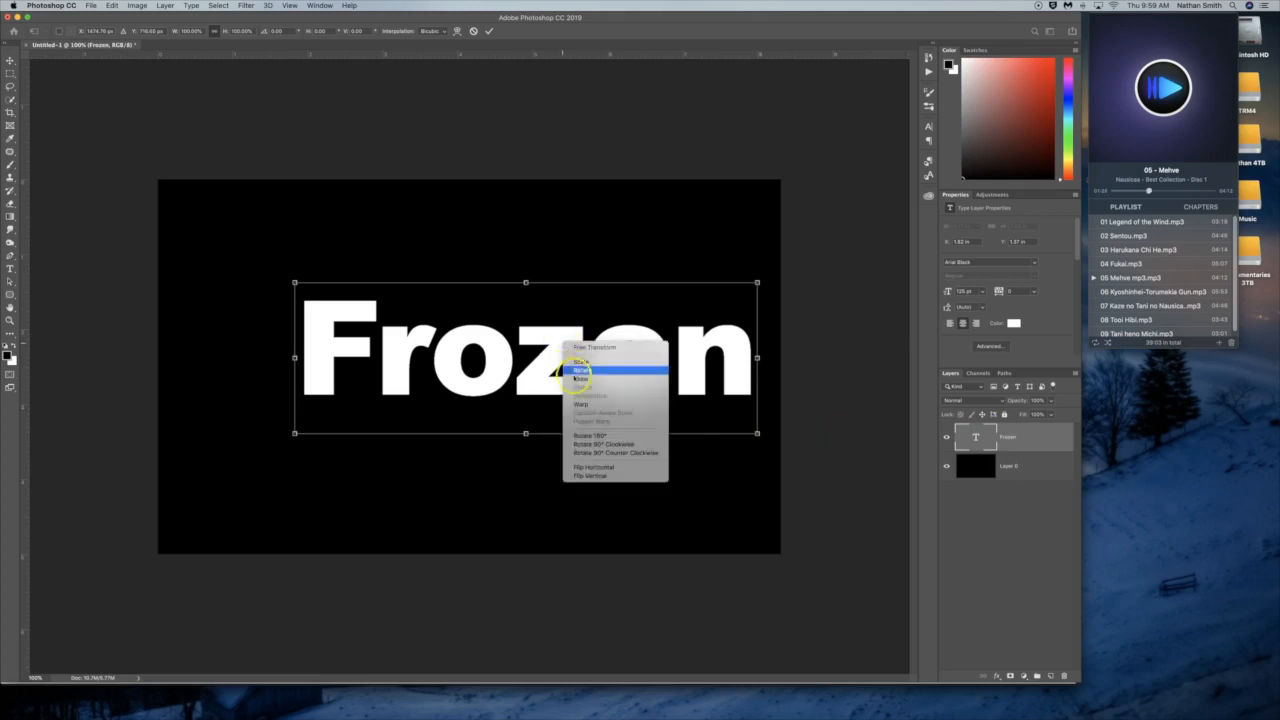
mouse_move(595, 347)
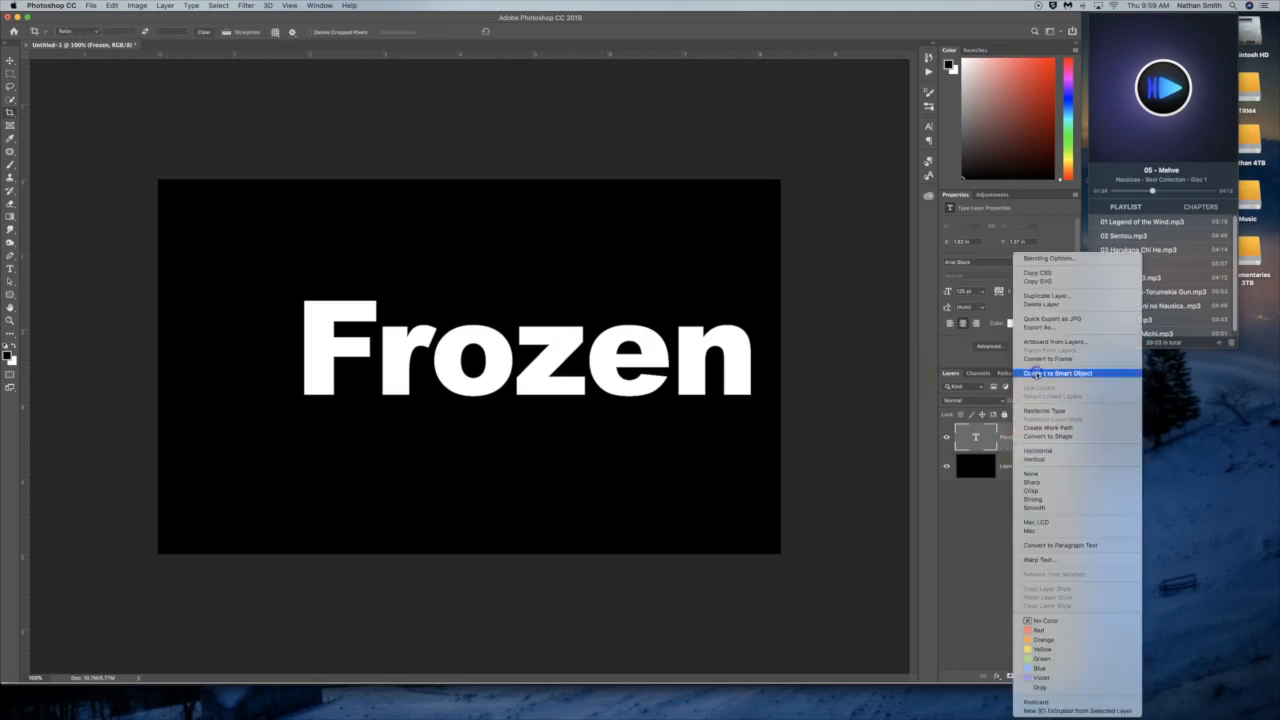
- Convert the Frozen text layer with Convert to Smart Object and list its transform options
click(1057, 373)
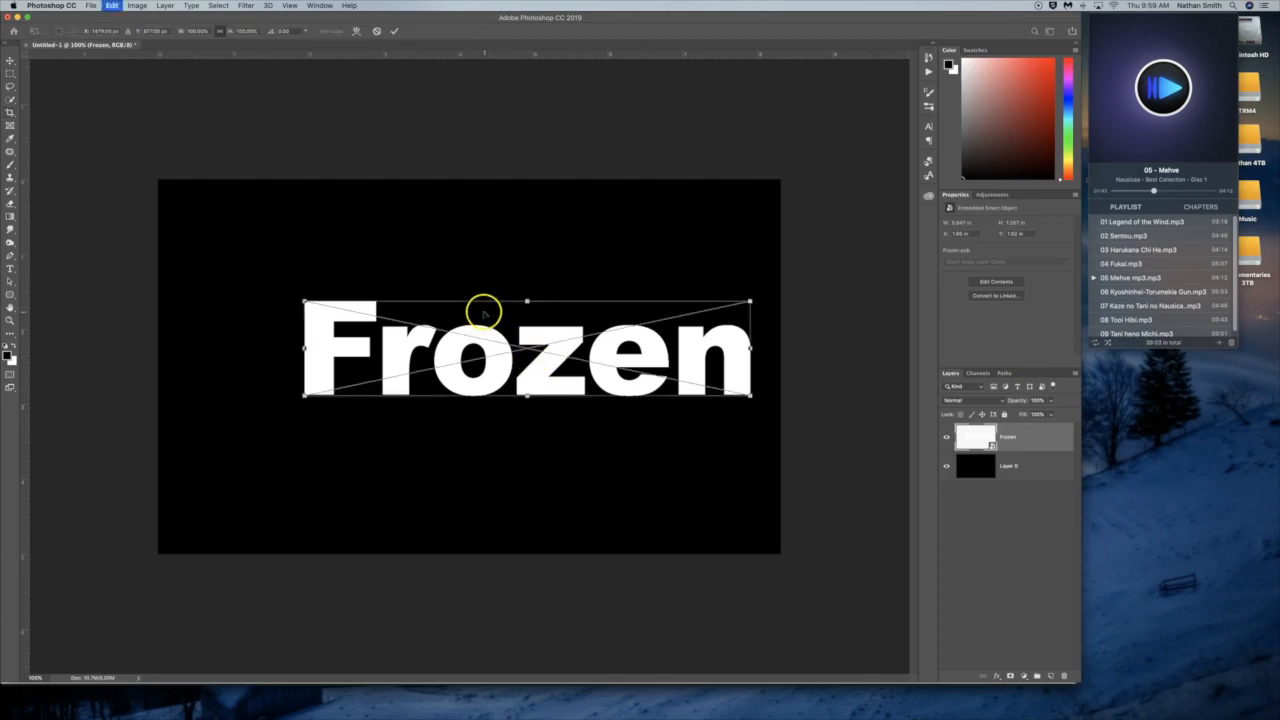
right_click(485, 310)
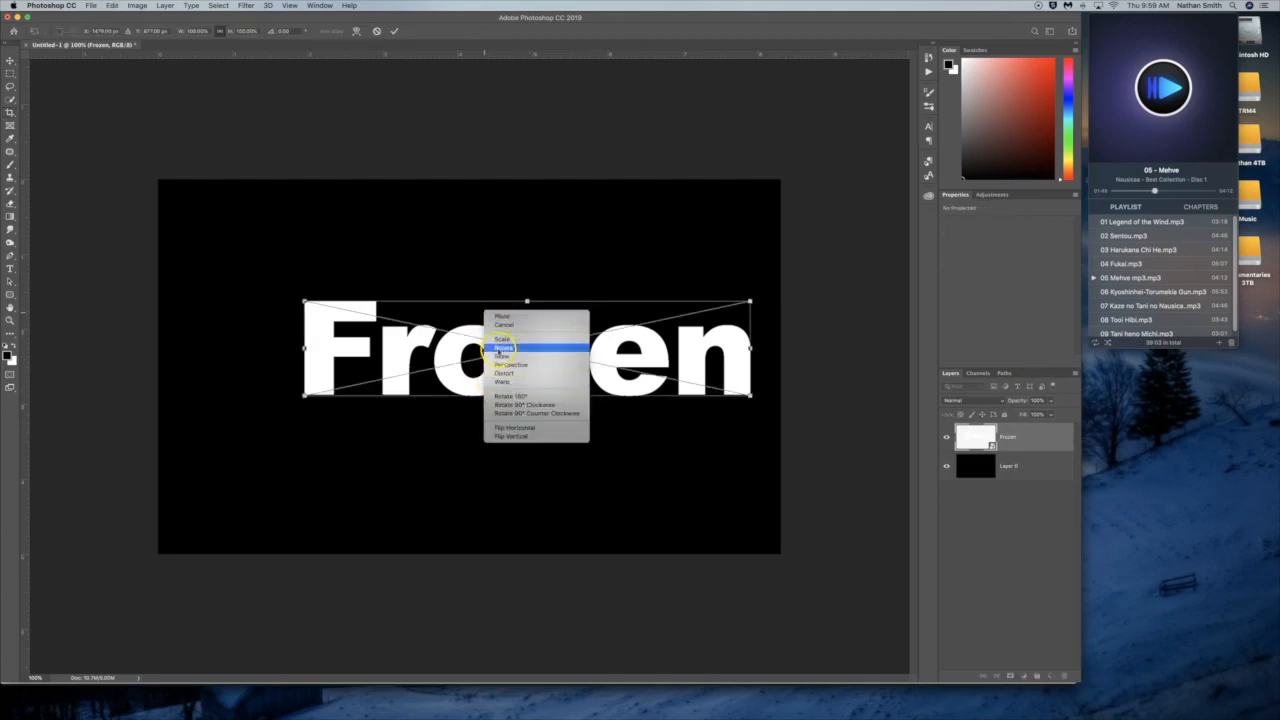
mouse_move(503, 228)
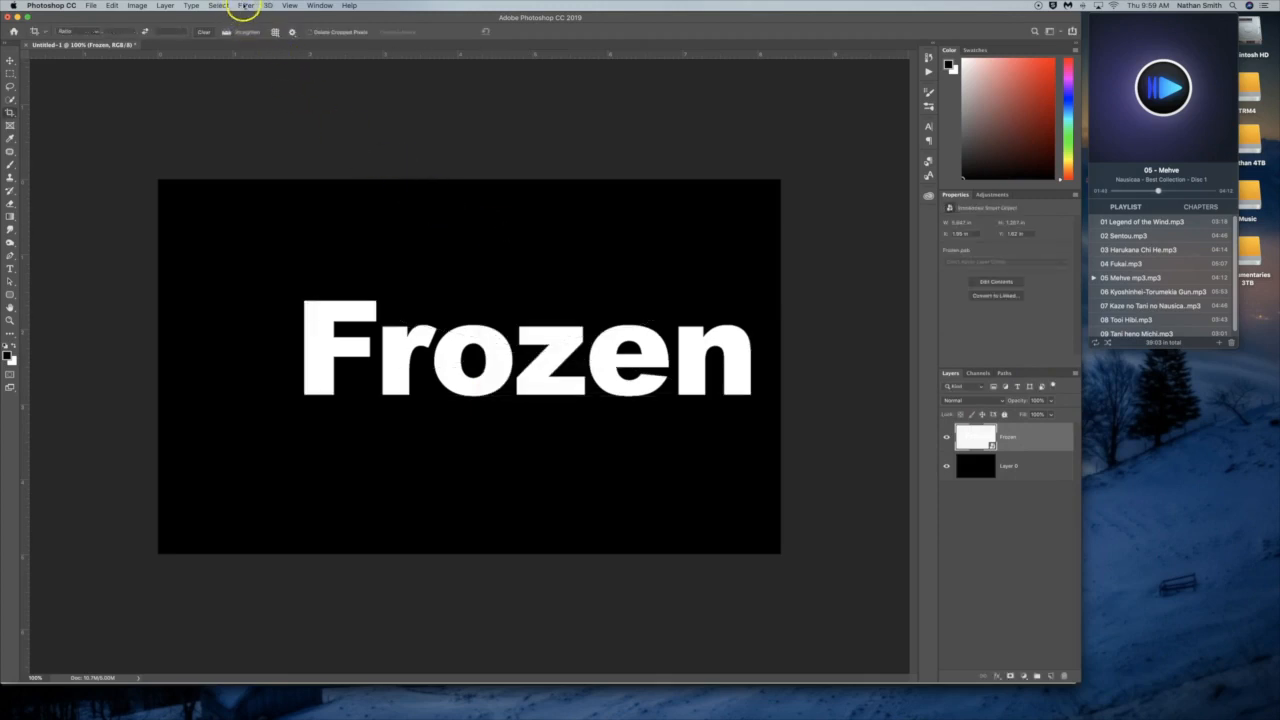
- Apply Filter > Stylize > Wind with default settings, then reapply Wind twice more
click(246, 5)
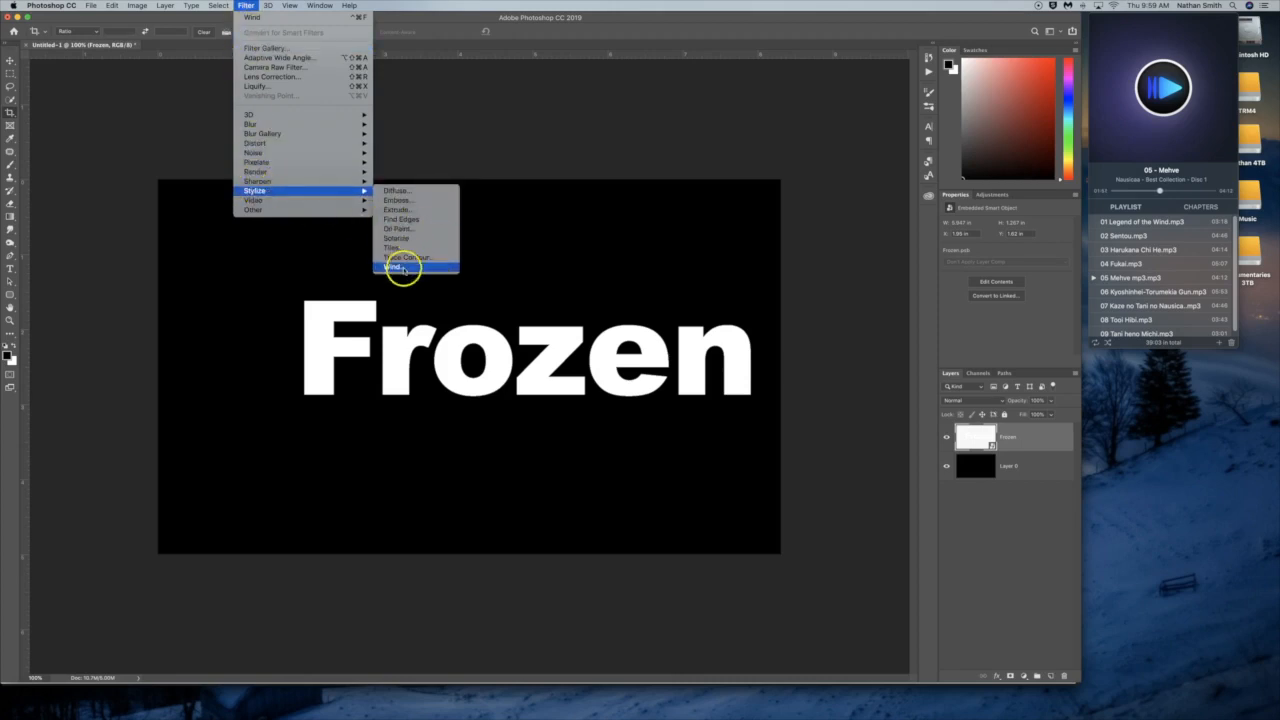
click(395, 266)
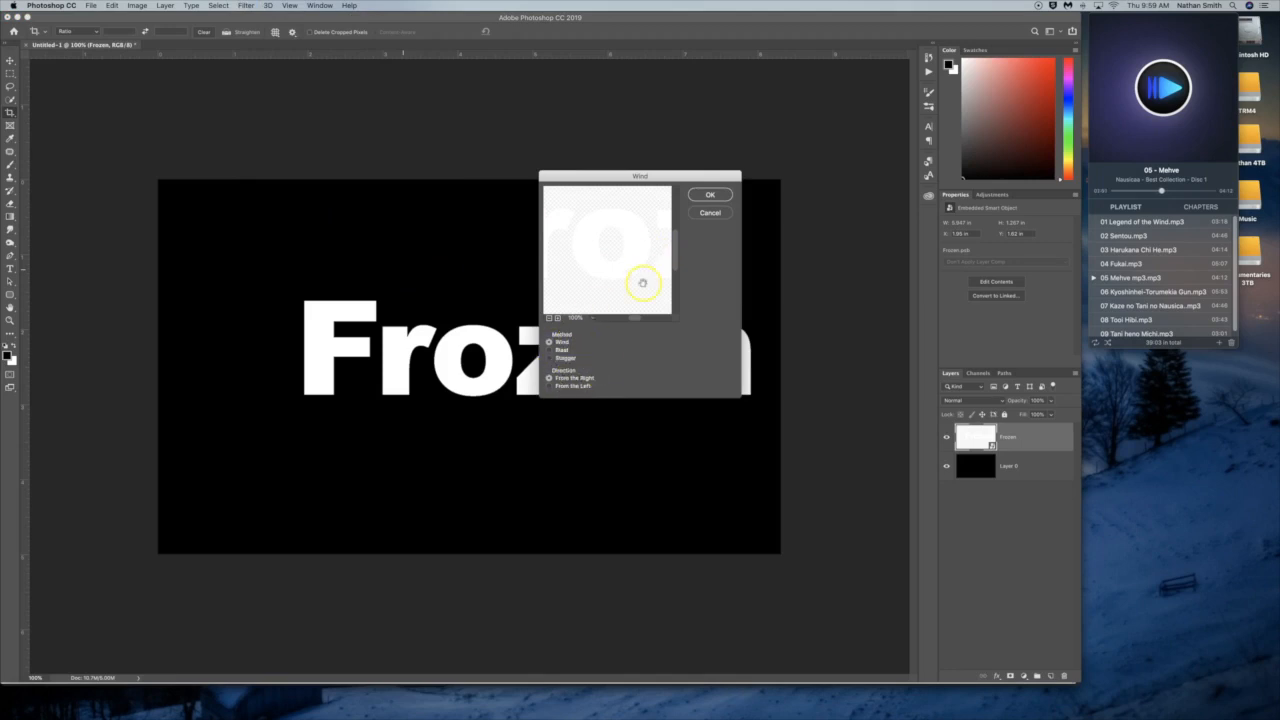
click(710, 194)
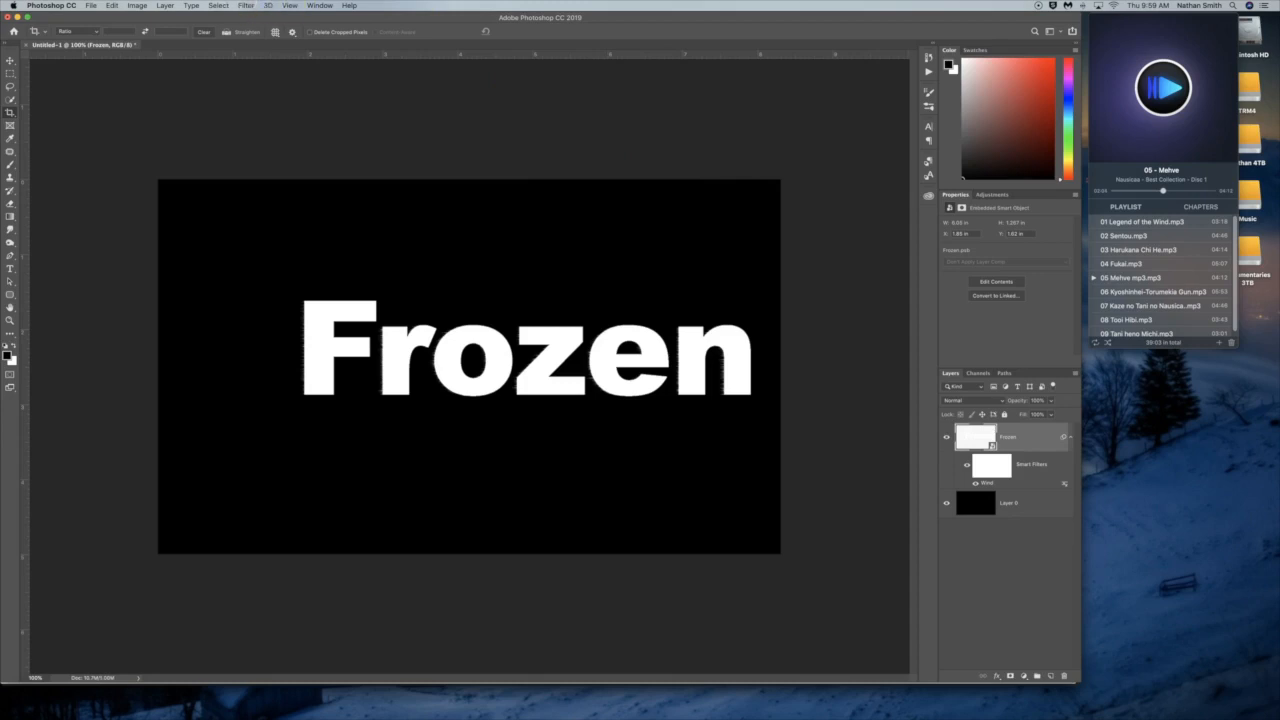
click(245, 5)
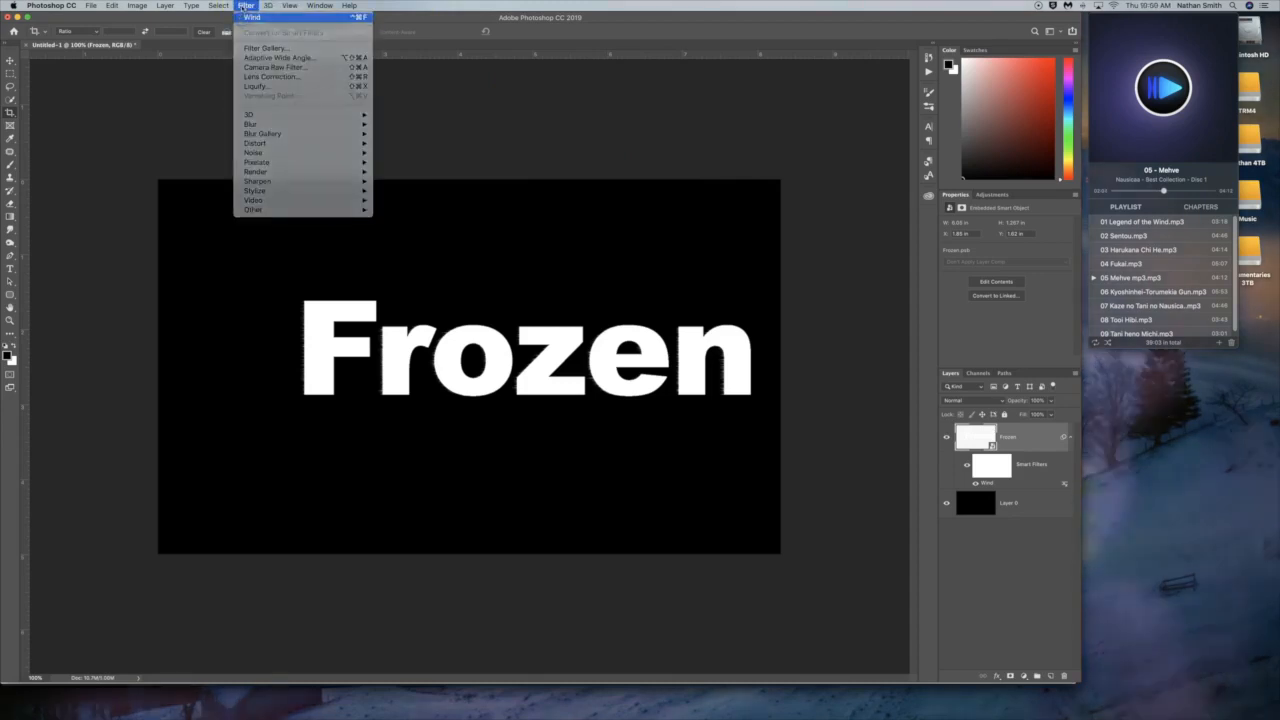
click(245, 6)
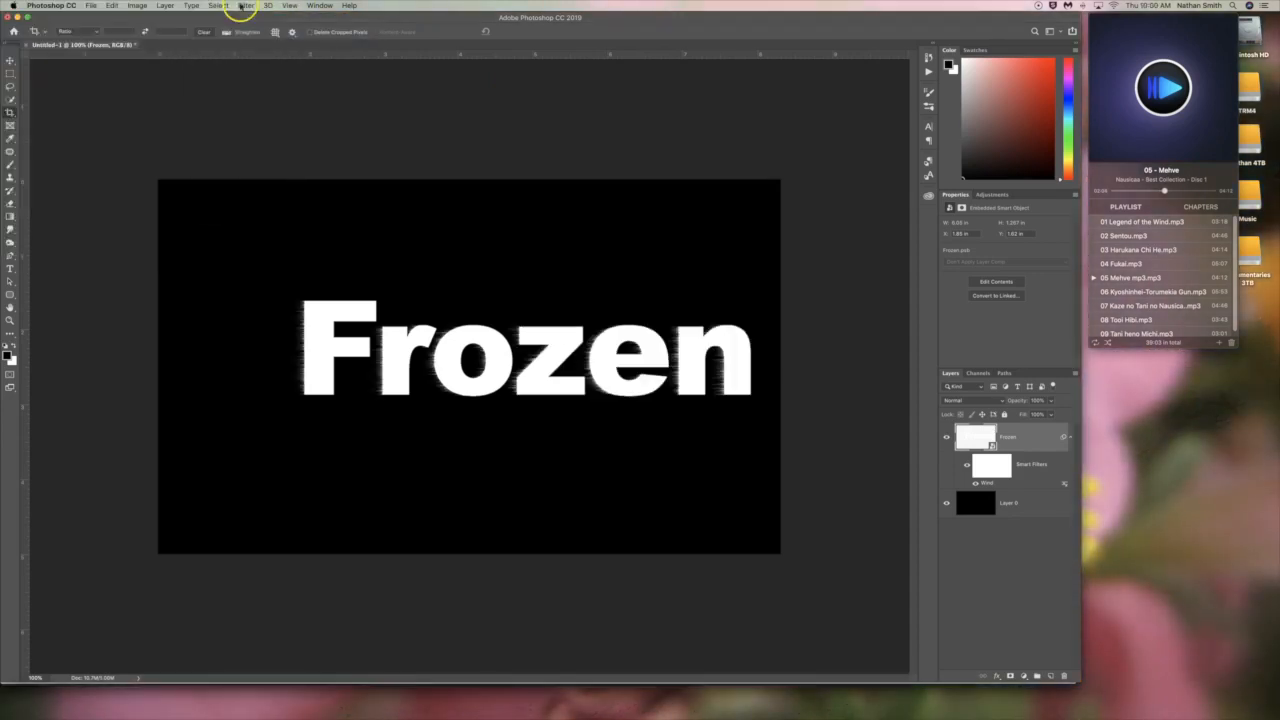
click(245, 6)
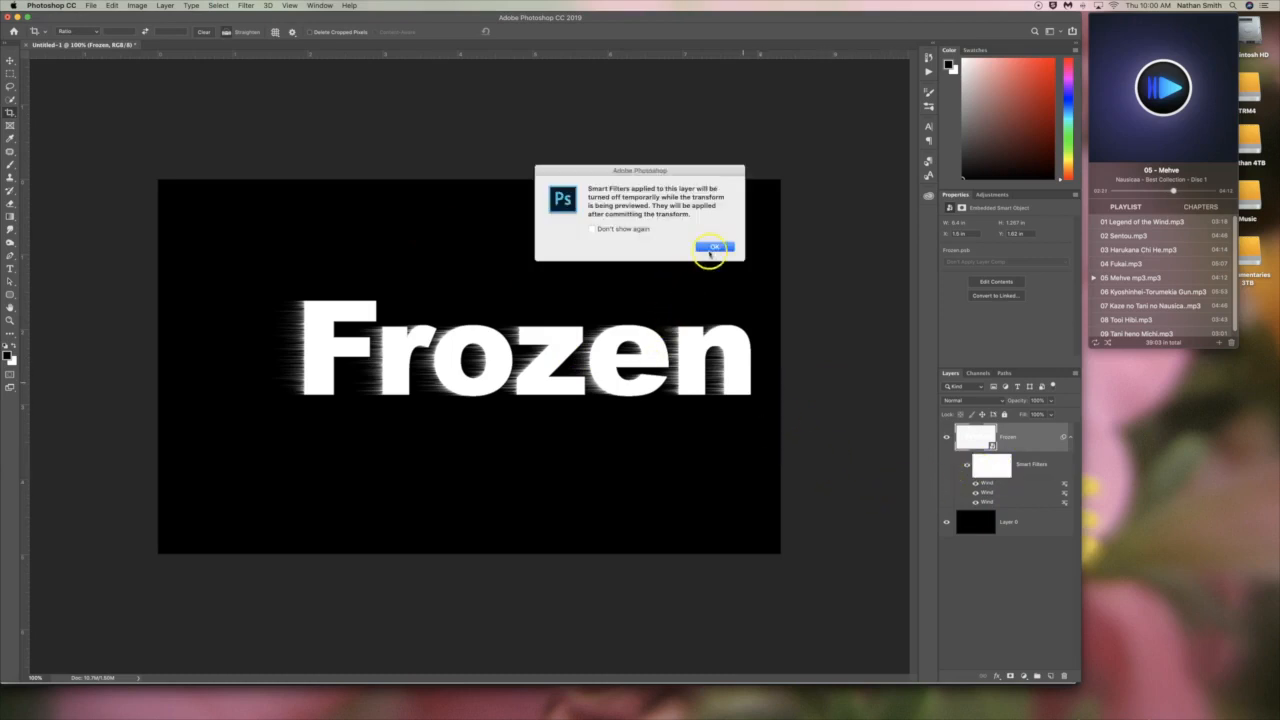
- Dismiss the smart filter preview warning to enter free transform on the smart object
click(714, 247)
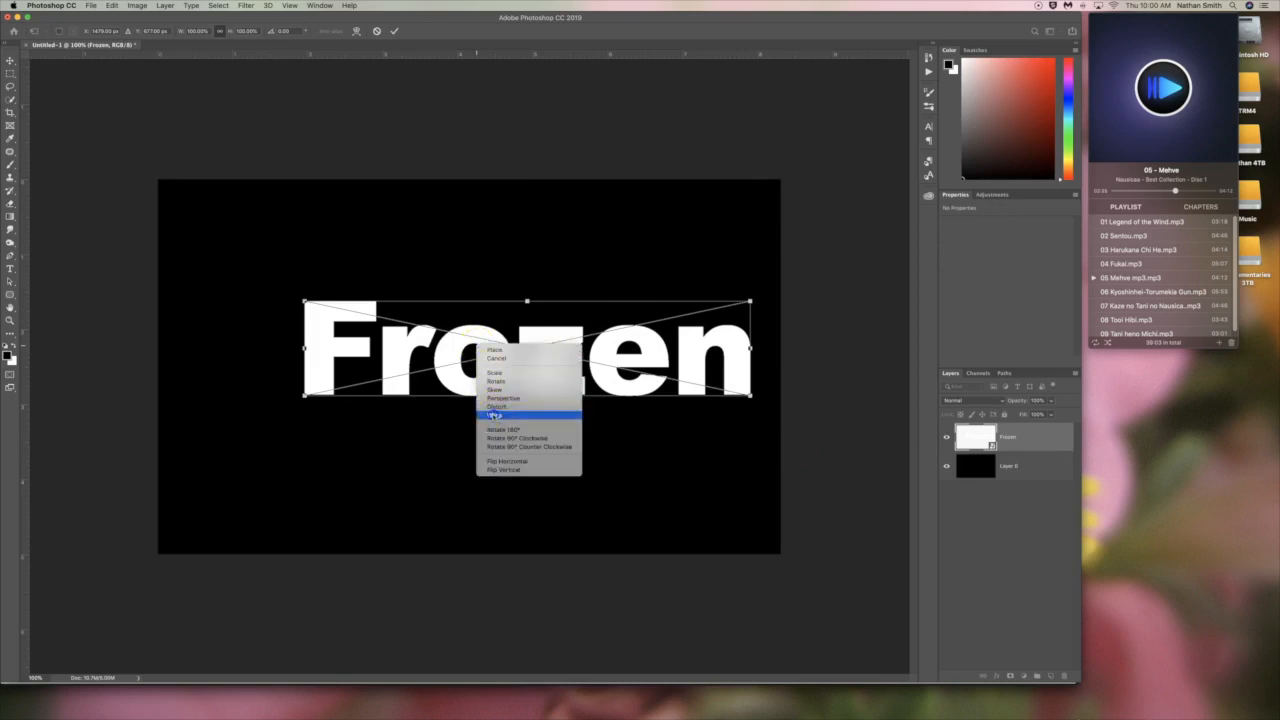
- Switch the transform to Warp and drag the lower text downward into a curve
click(493, 414)
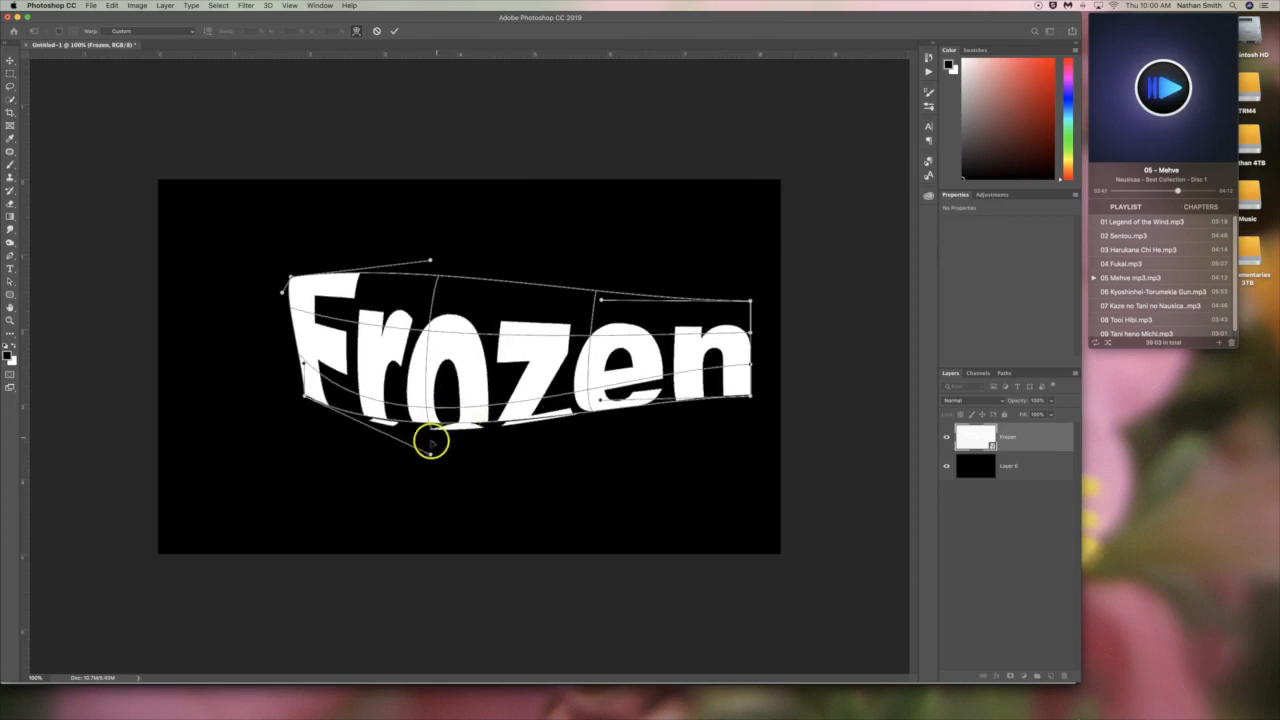
drag(432, 440, 480, 548)
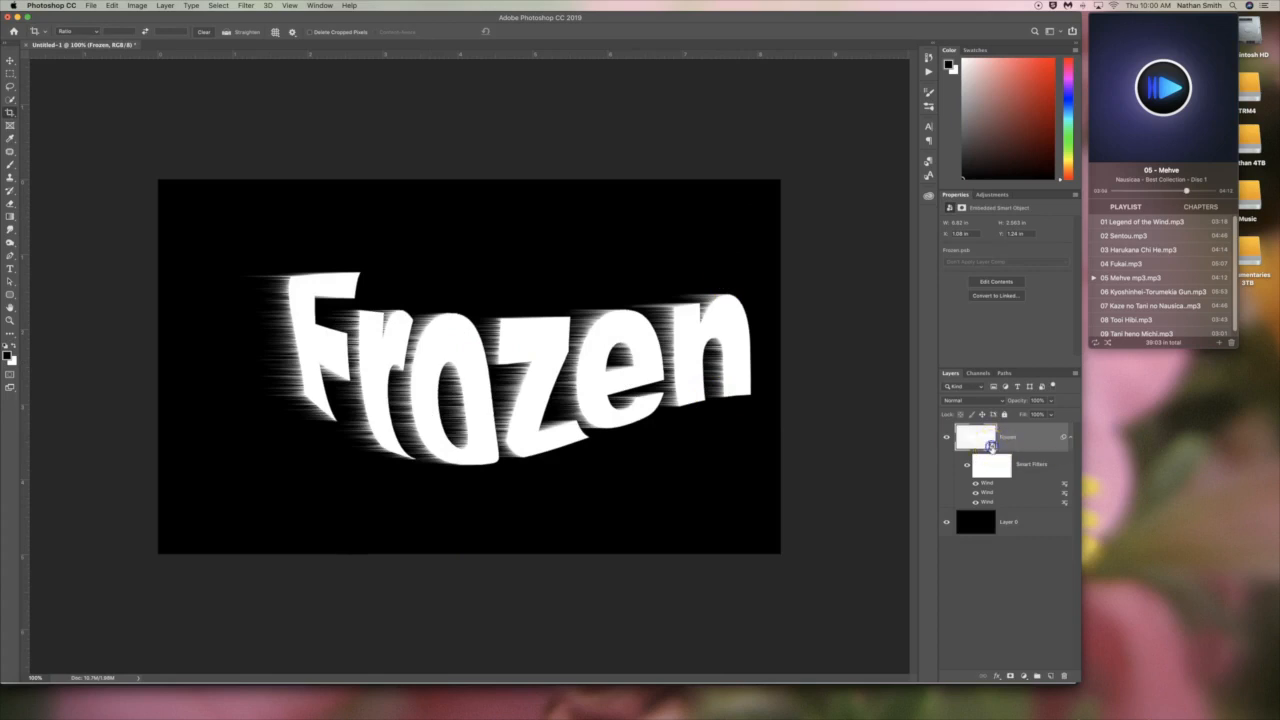
- Open the Frozen smart object's contents from its Layers panel thumbnail to edit the text
double_click(975, 437)
text(ee)
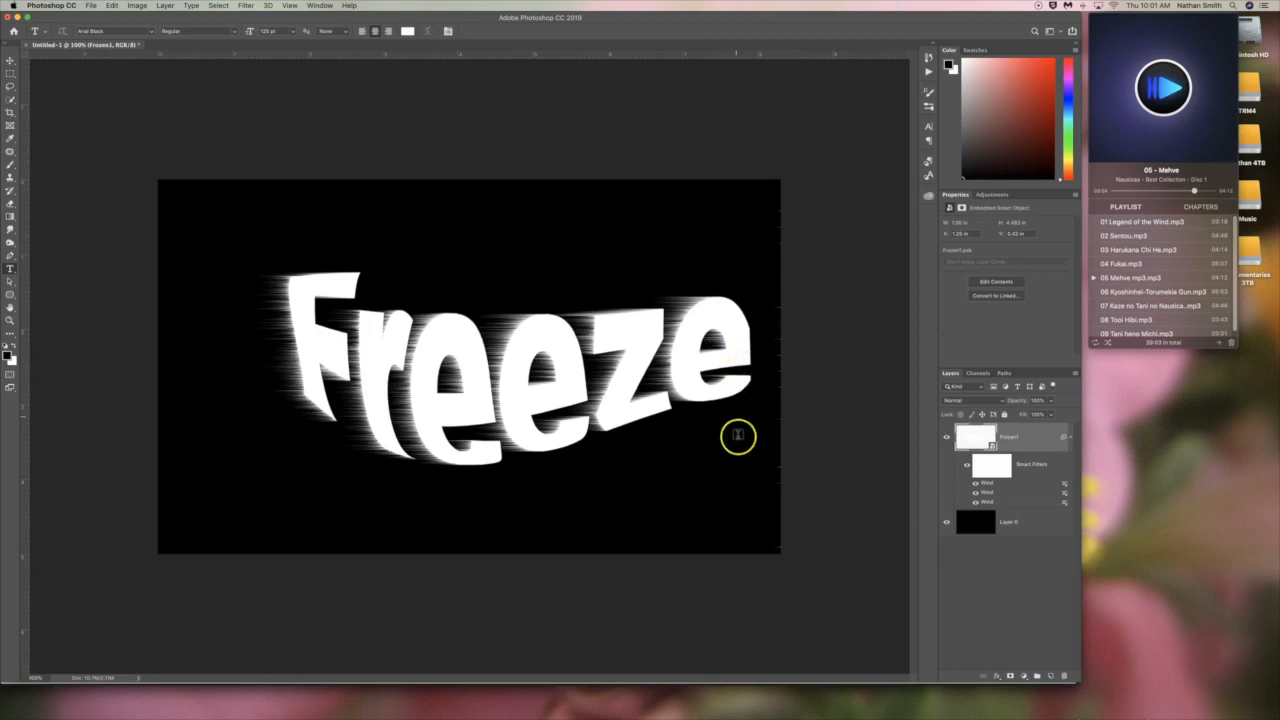
mouse_move(612, 340)
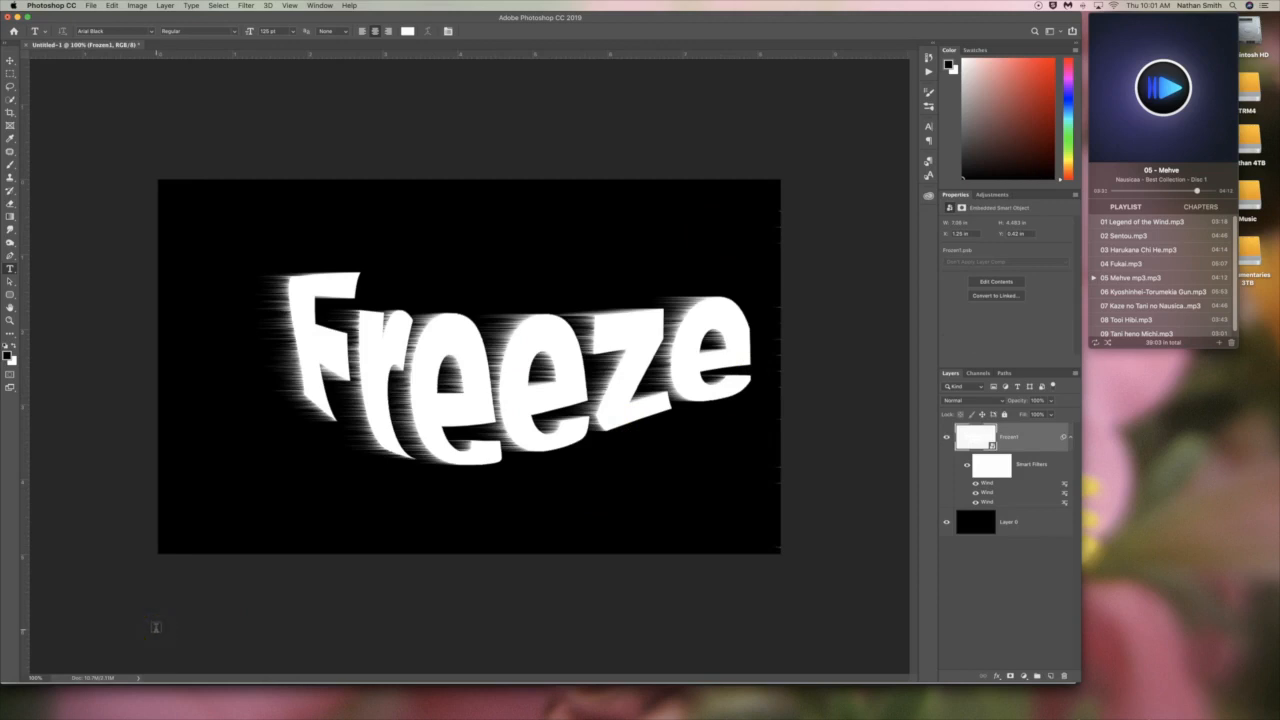
mouse_move(22, 677)
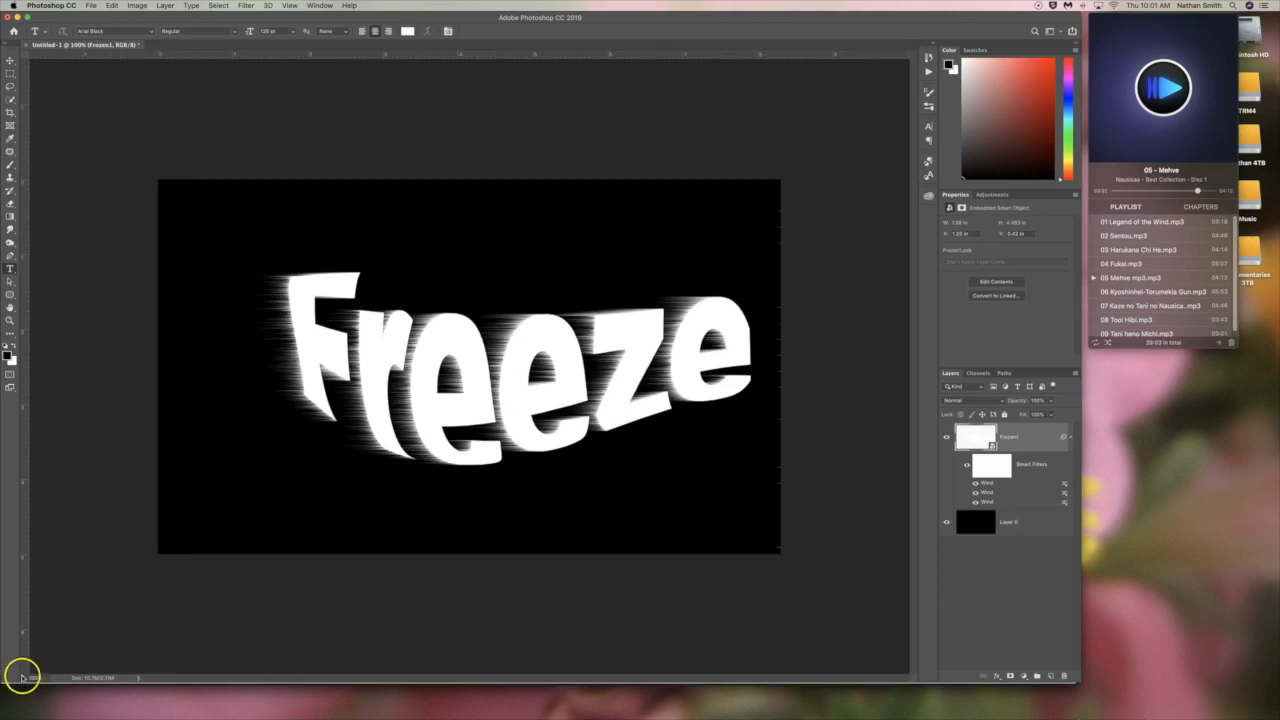